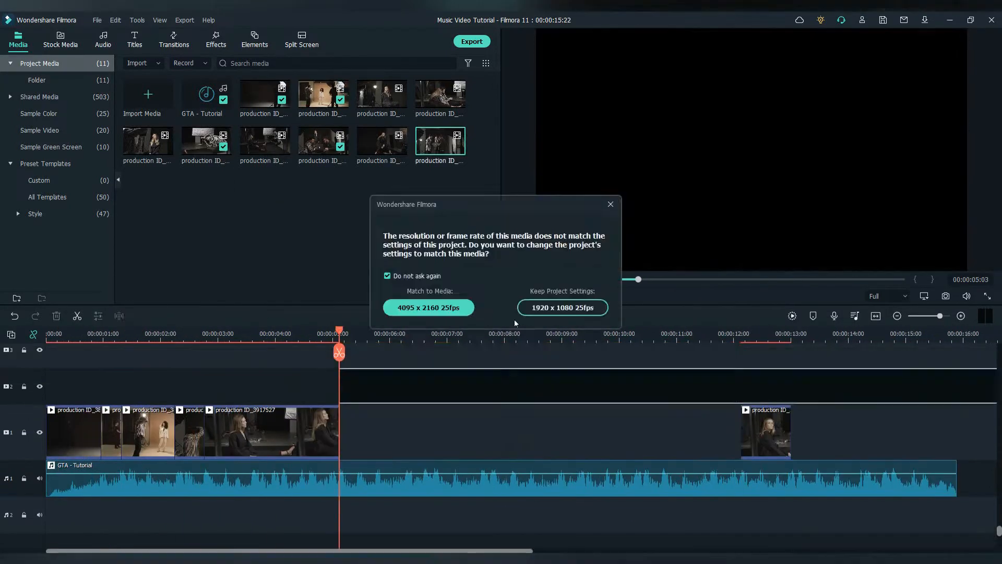
# Answer the resolution-mismatch prompt and lay the production clips onto tracks 2 and 3
pyautogui.click(562, 307)
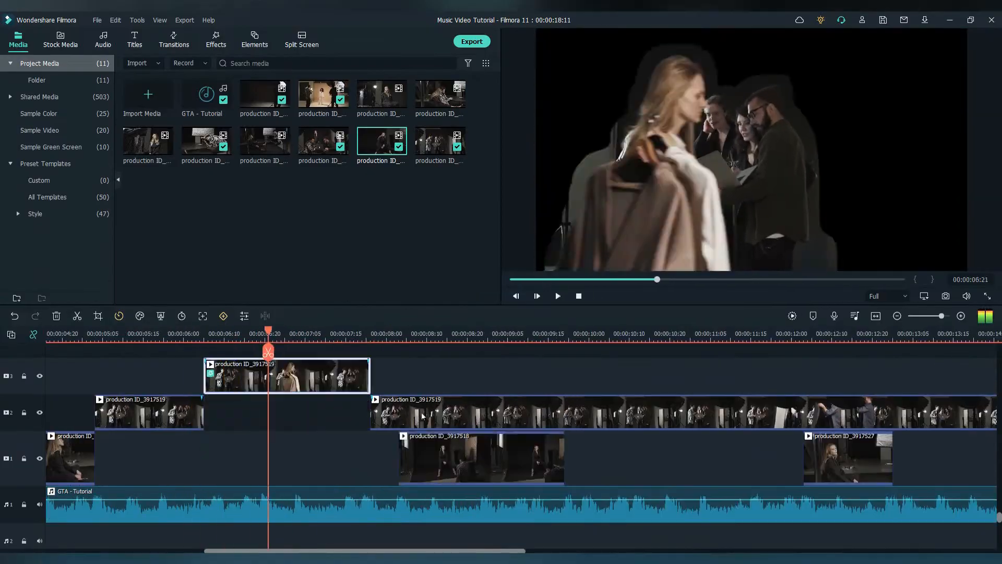
pyautogui.click(215, 40)
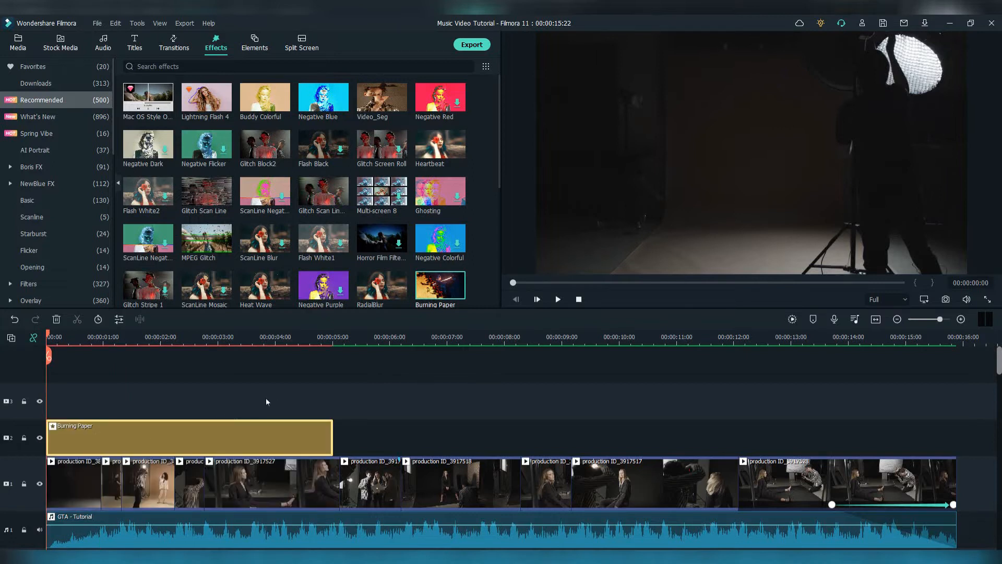
# Swap Burning Paper for a shortened Heartbeat effect followed by Video_Seg on track 2
pyautogui.click(127, 337)
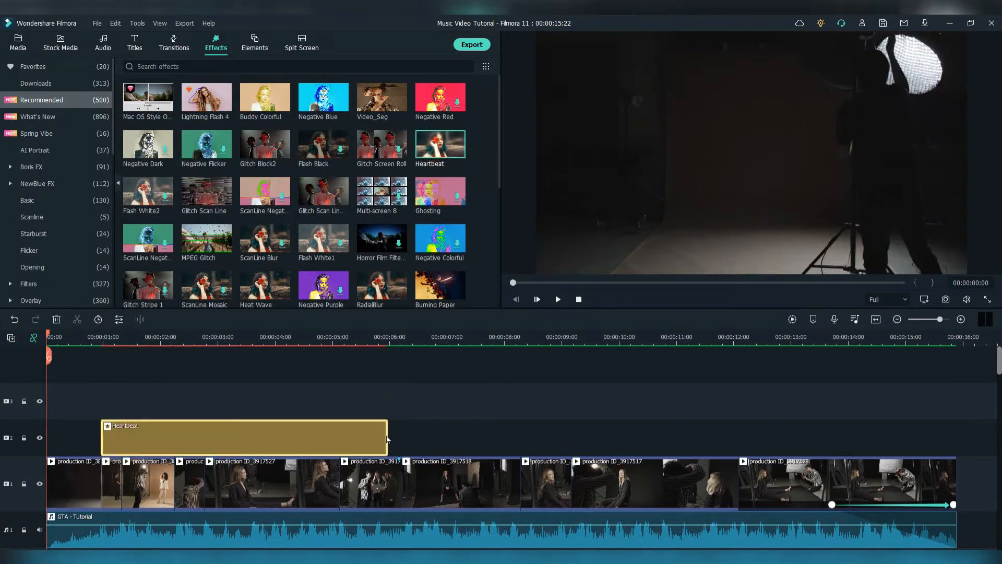
pyautogui.click(556, 299)
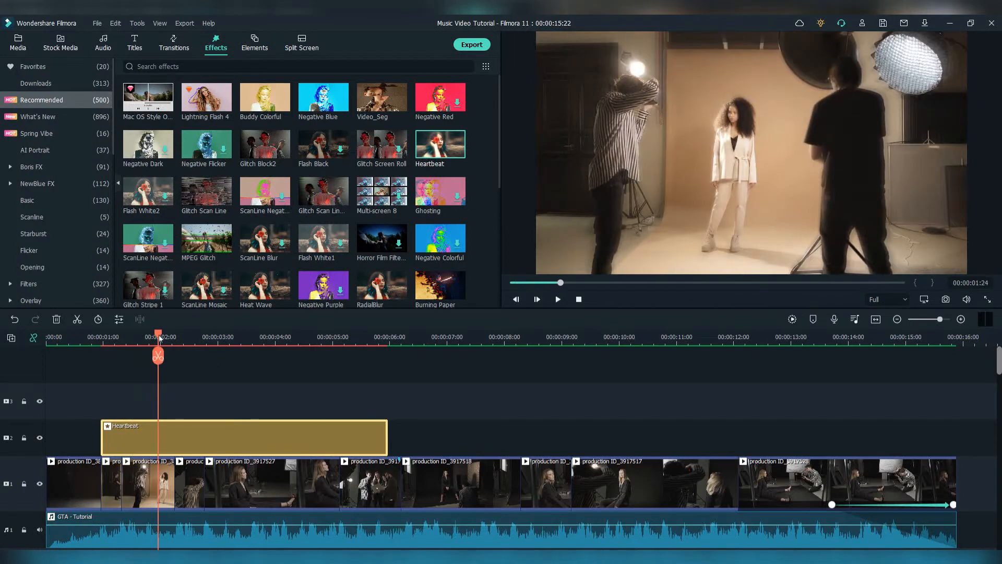
pyautogui.moveTo(158, 335); pyautogui.dragTo(146, 335)
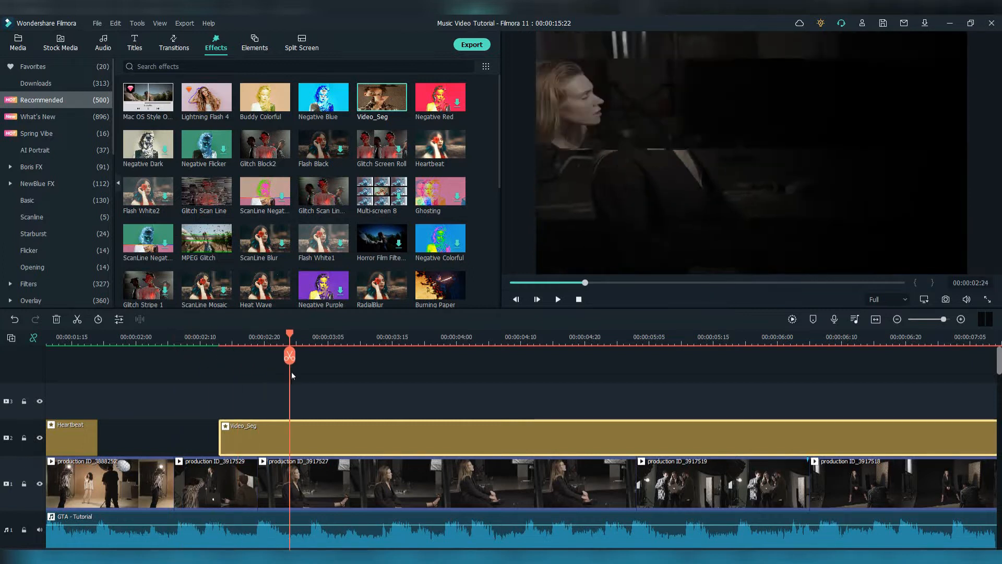
# Trim Video_Seg and add short ScanLine Channel Invert1 and Glitch Screen Rolling effects, previewing the glitch section
pyautogui.click(556, 299)
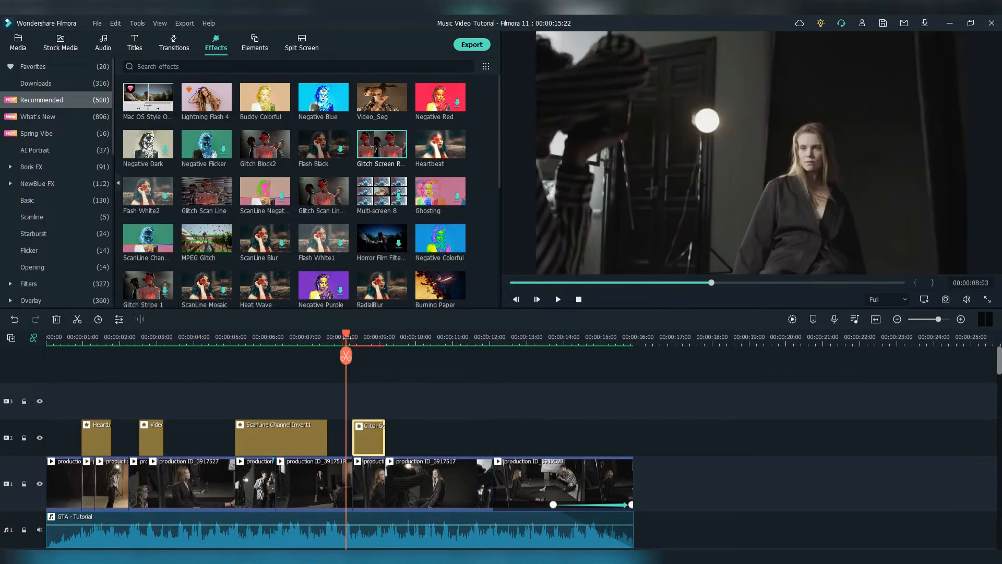
pyautogui.click(556, 299)
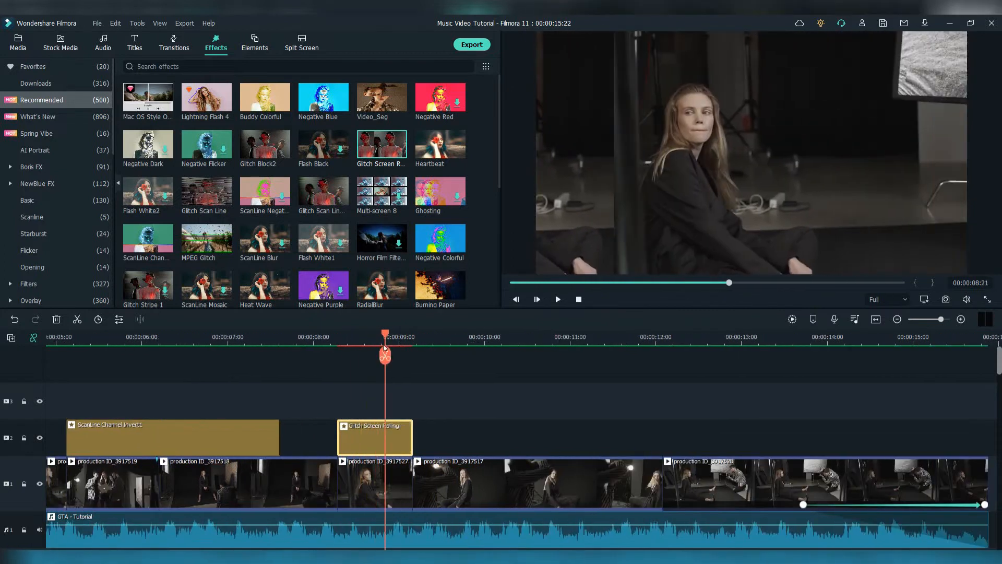
pyautogui.click(557, 299)
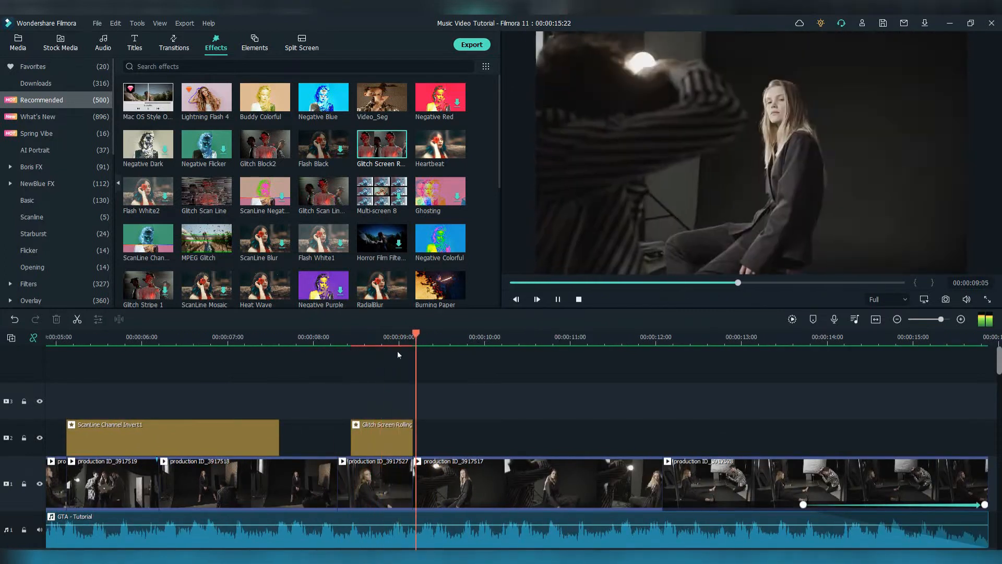
# Place Lightning Flash 4 on track 2 at about 00:00:12 and trim it to one second
pyautogui.click(608, 337)
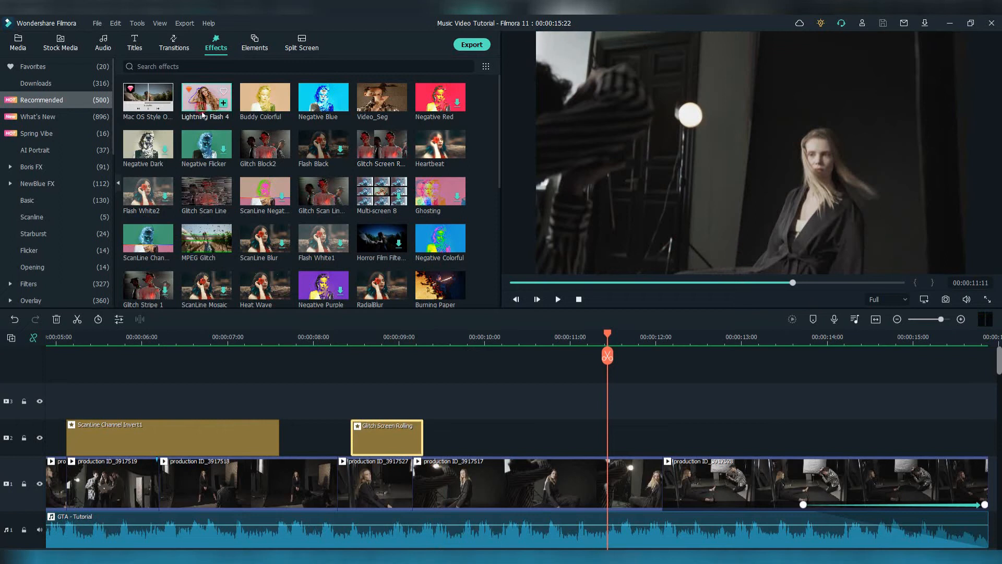
pyautogui.click(557, 299)
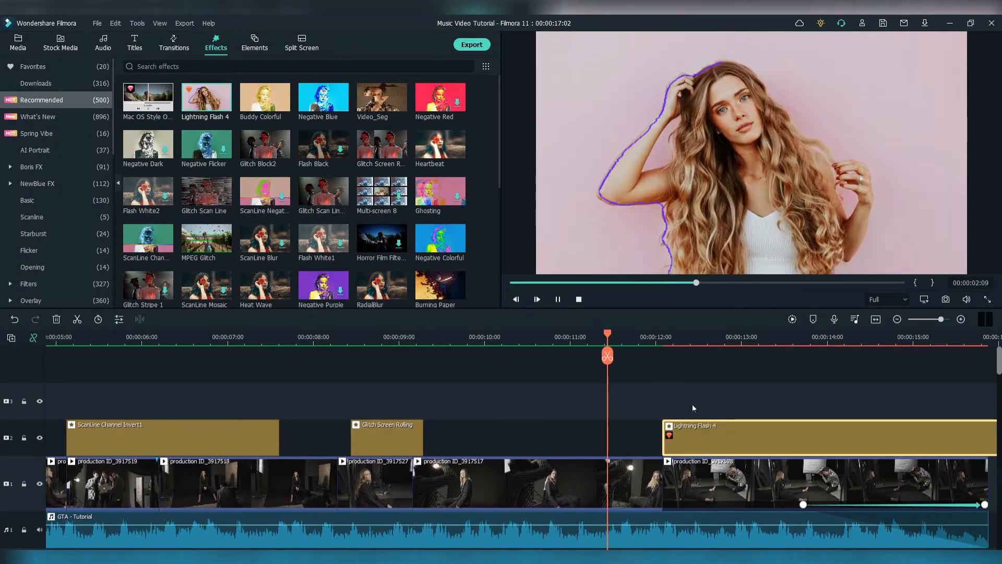
pyautogui.click(665, 337)
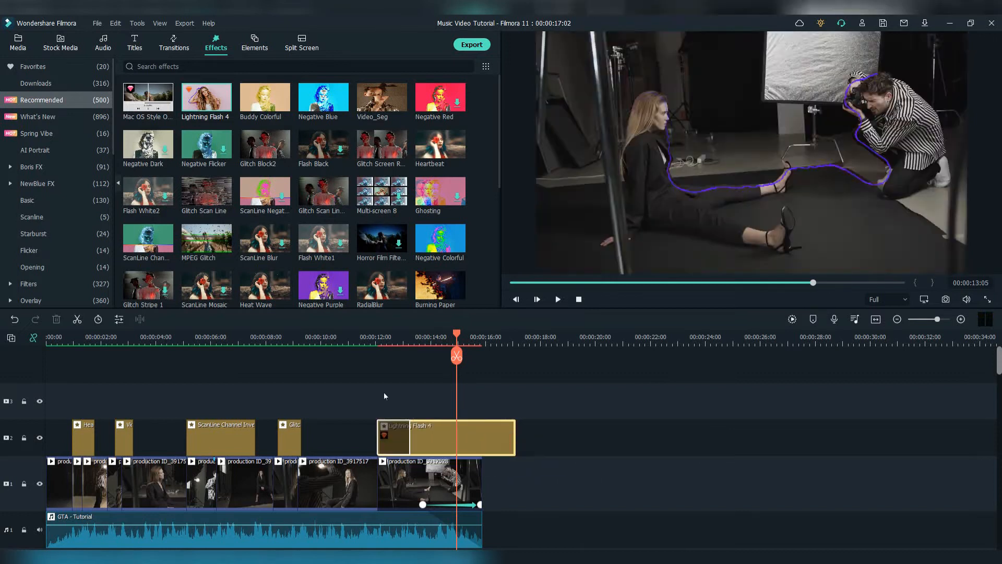
# Preview the Lightning Flash 4 section over the last footage clip
pyautogui.click(556, 299)
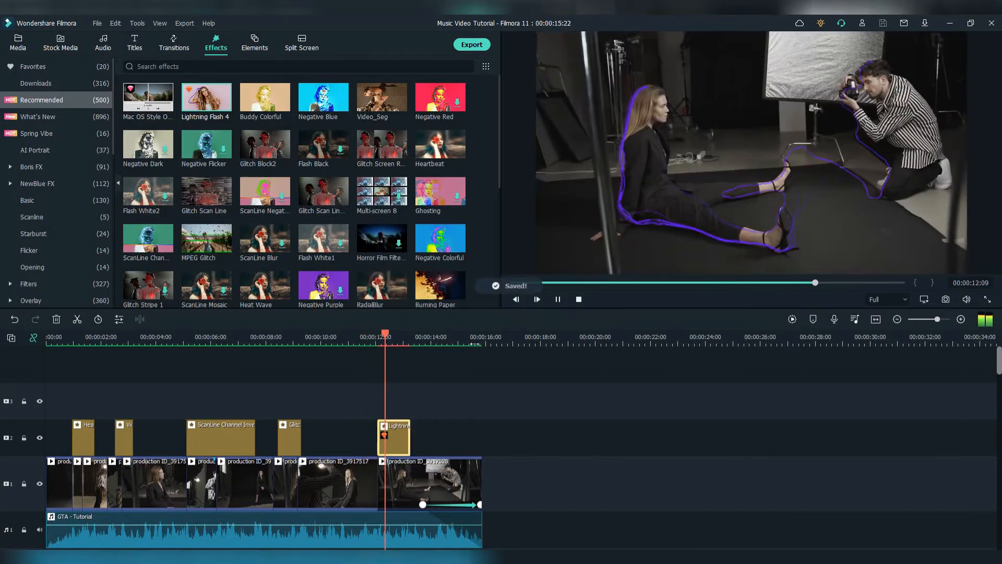
pyautogui.click(439, 337)
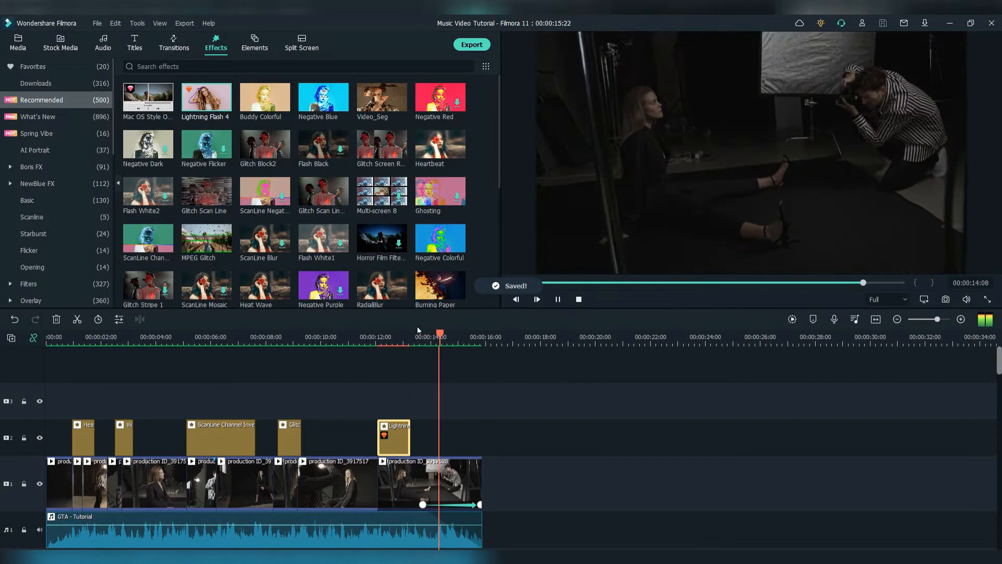
pyautogui.click(556, 298)
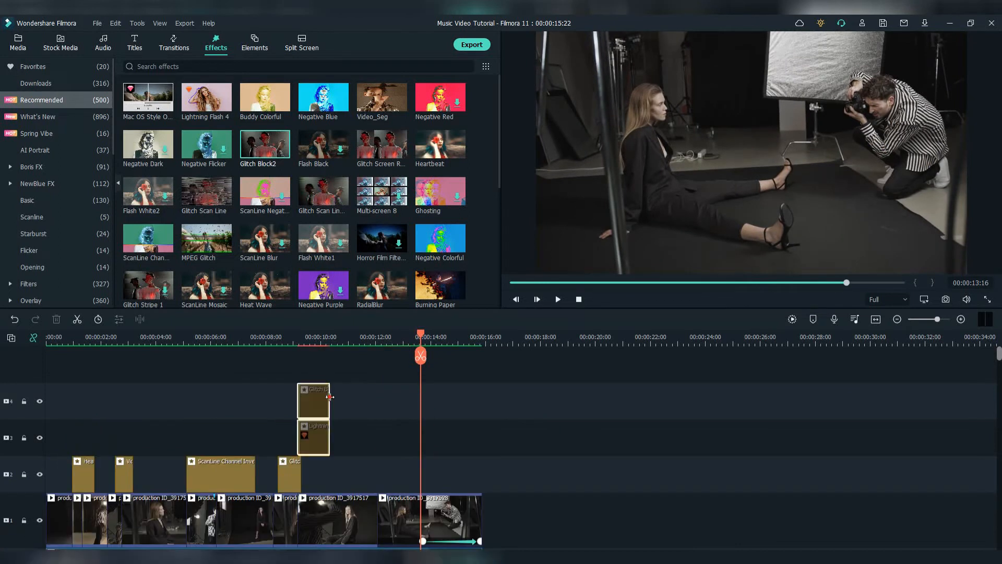
# Move Lightning Flash 4 to track 3 and stack Glitch Block2 above it on track 4
pyautogui.click(536, 299)
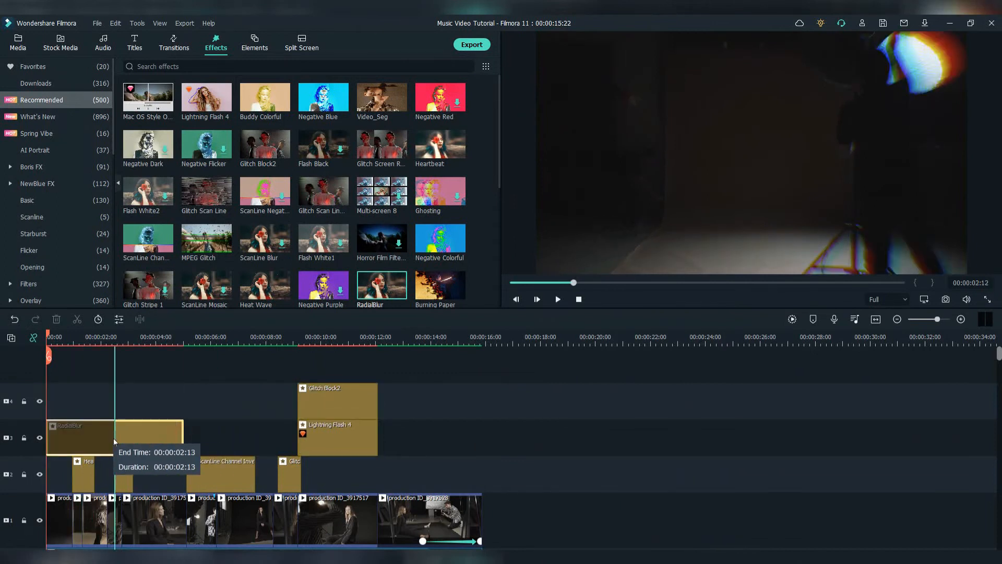
# Add trimmed RadialBlur, Neon Flow 4, Color Ghosting and Astral 15 effects on tracks 3–6 over the opening seconds
pyautogui.click(536, 298)
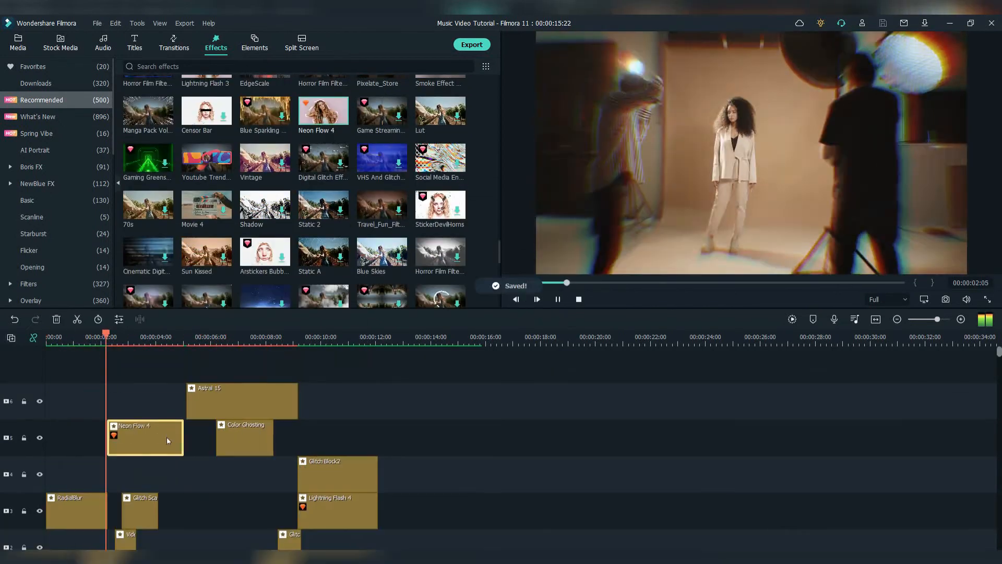
pyautogui.click(32, 66)
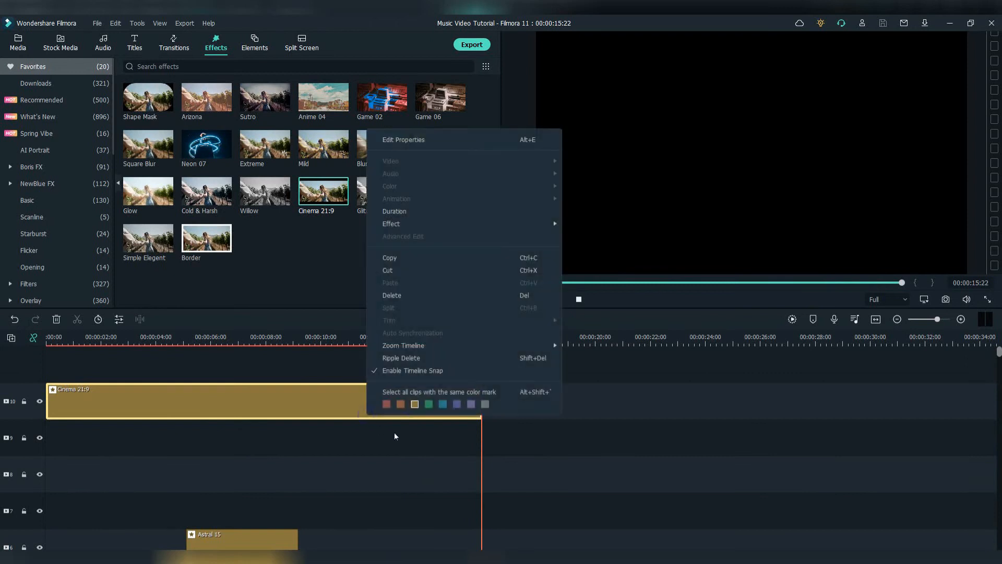
# Mark the full-length Cinema 21:9 letterbox clip green and preview the video from the start
pyautogui.click(428, 403)
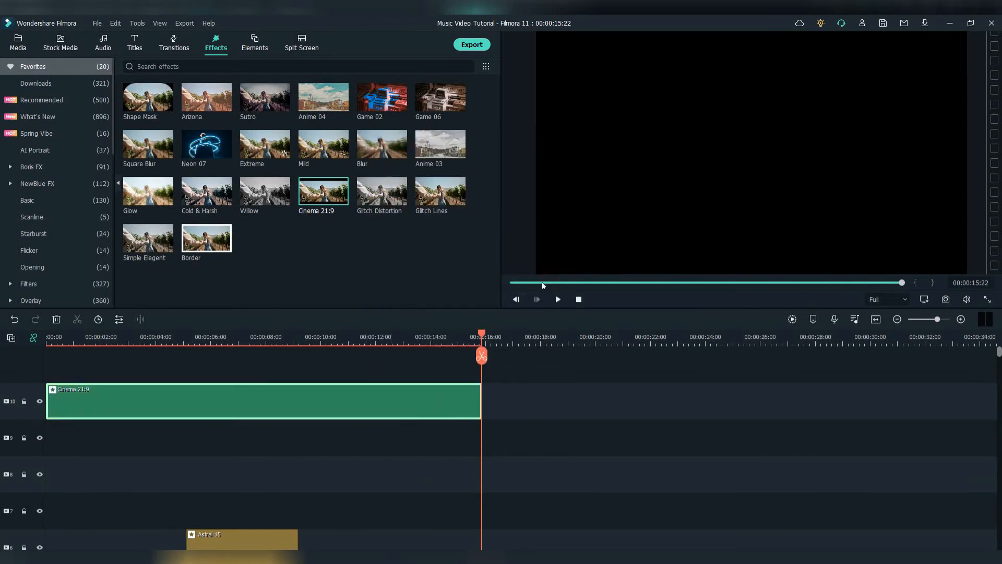
pyautogui.click(791, 320)
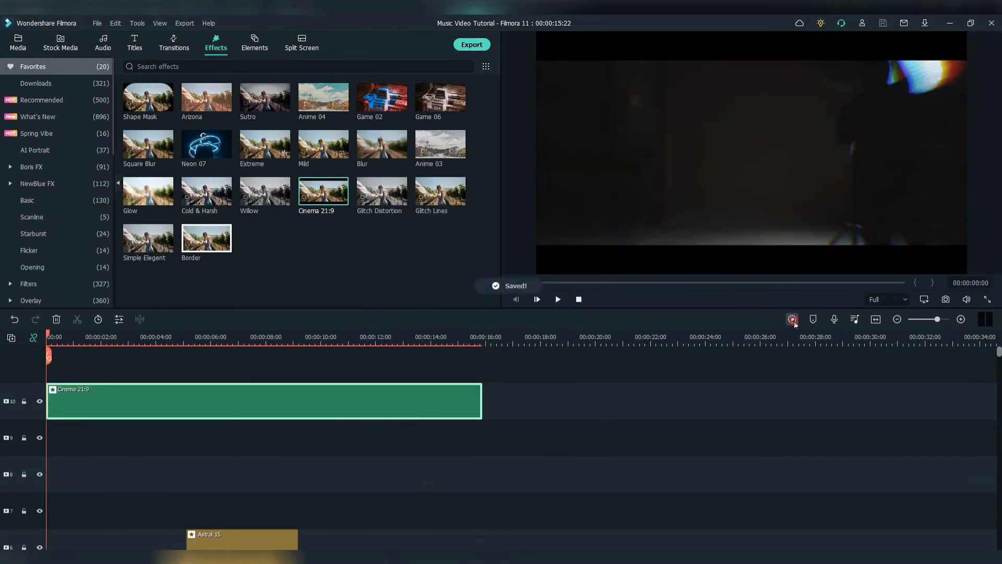